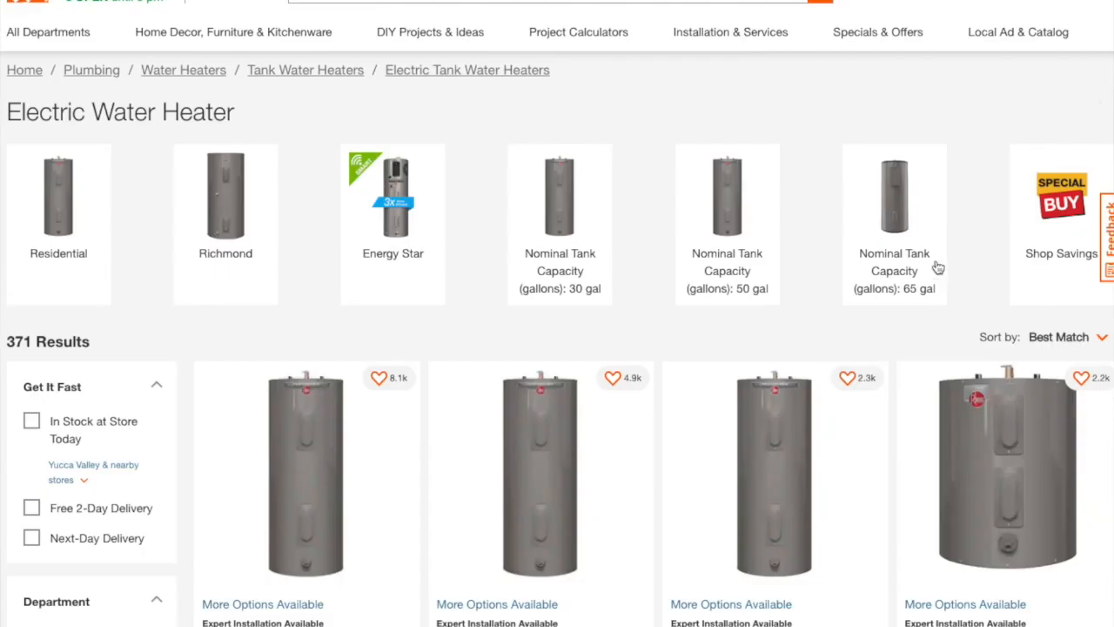
Step: Scroll through the hybrid electric water heater results to compare their prices
scroll(down, 3)
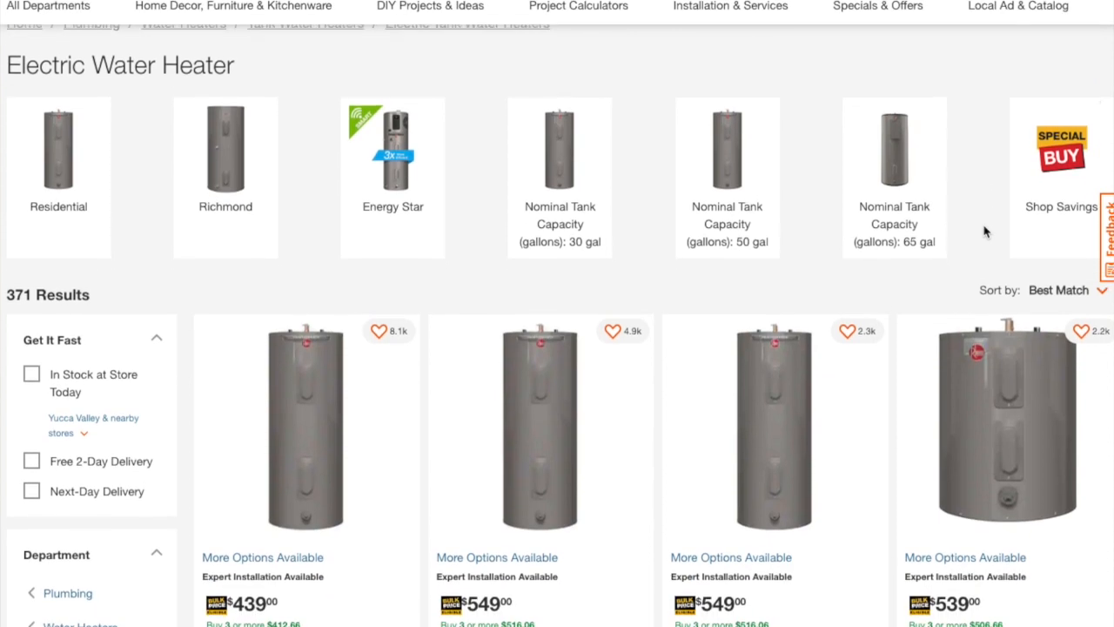
scroll(down, 3)
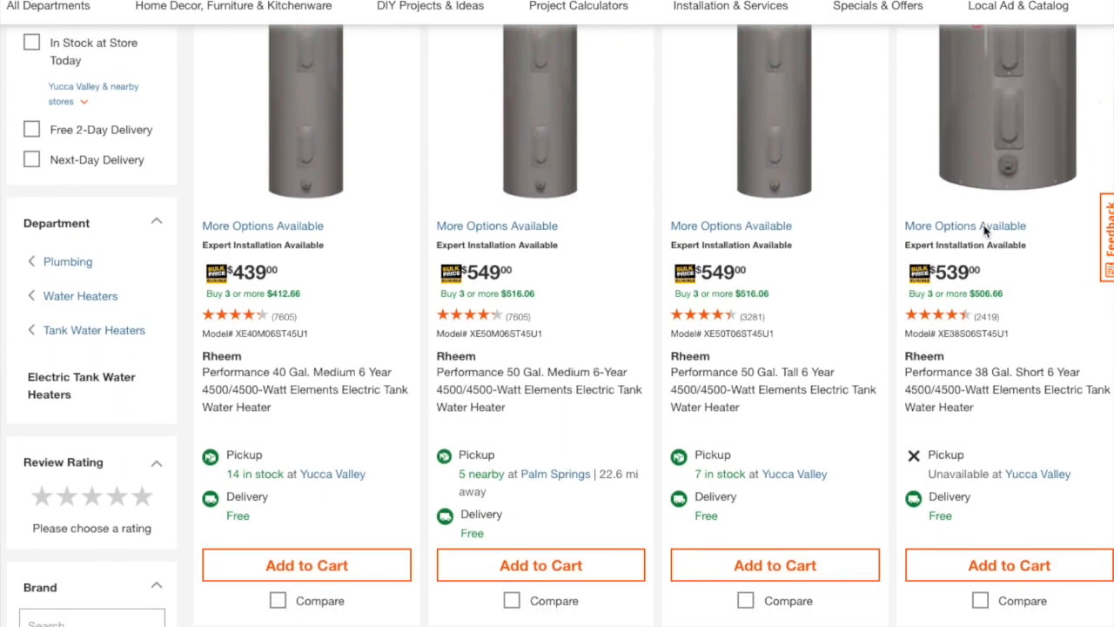
scroll(down, 3)
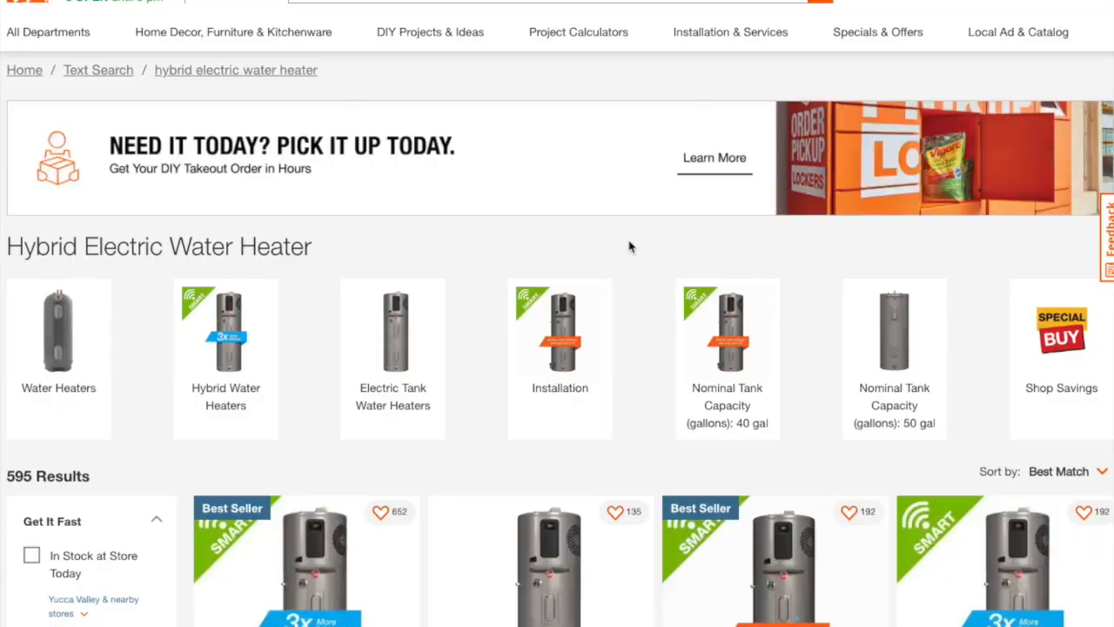
scroll(down, 3)
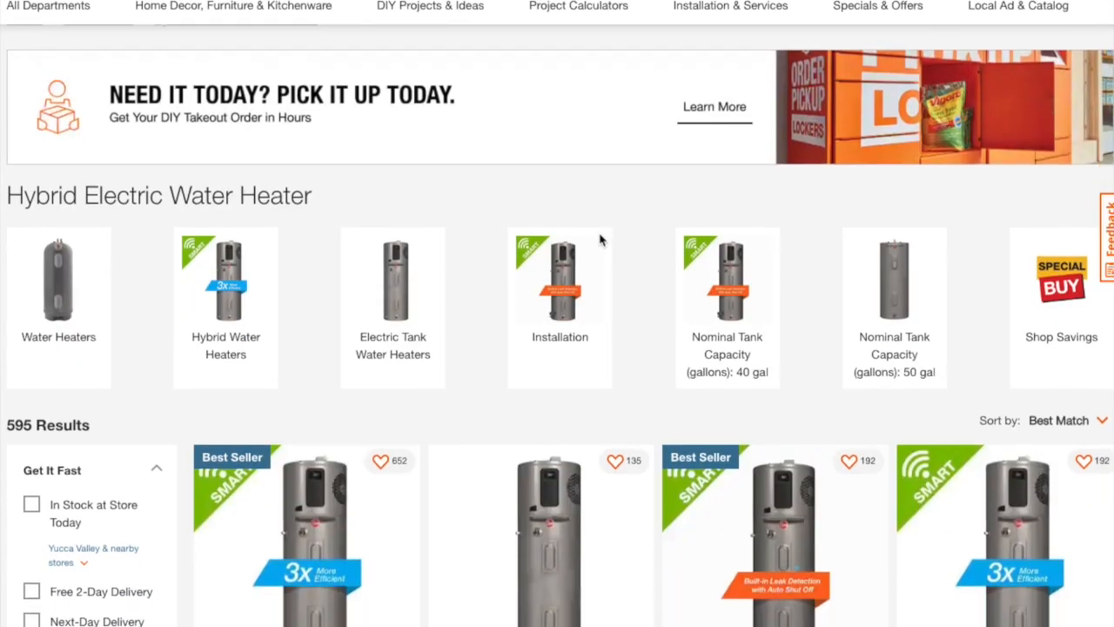
scroll(down, 3)
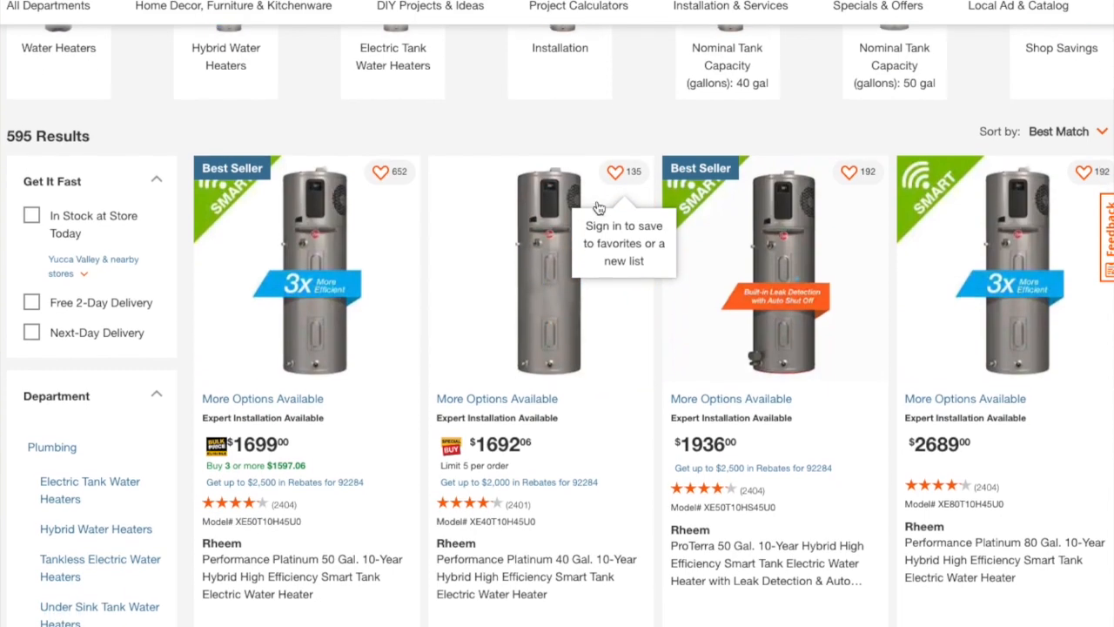
scroll(down, 3)
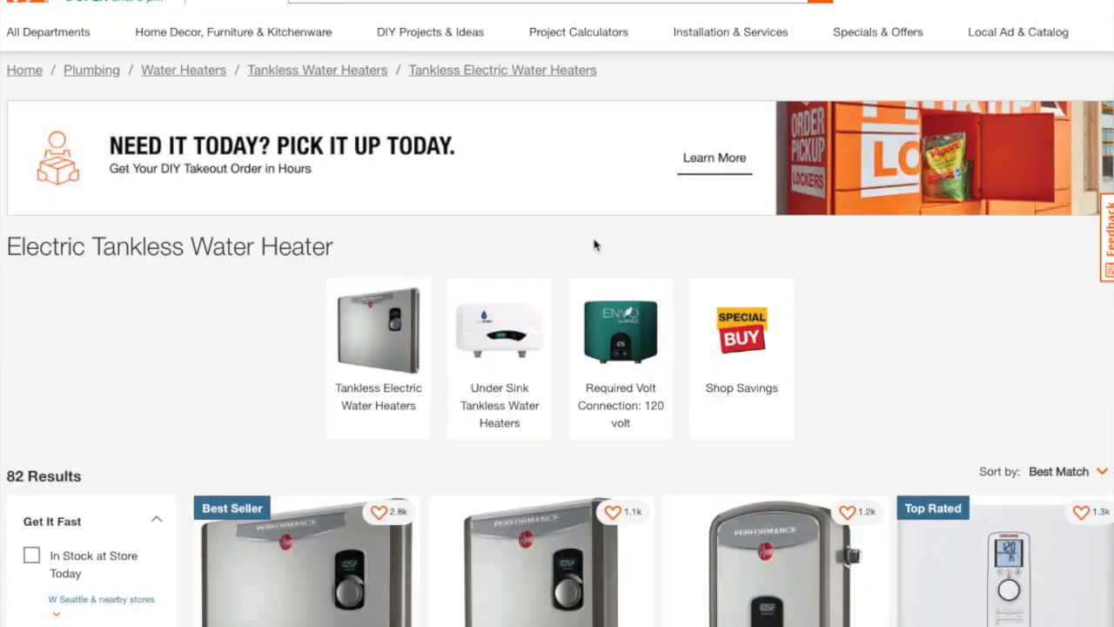
Step: Scroll down the electric tankless water heater listings
scroll(down, 3)
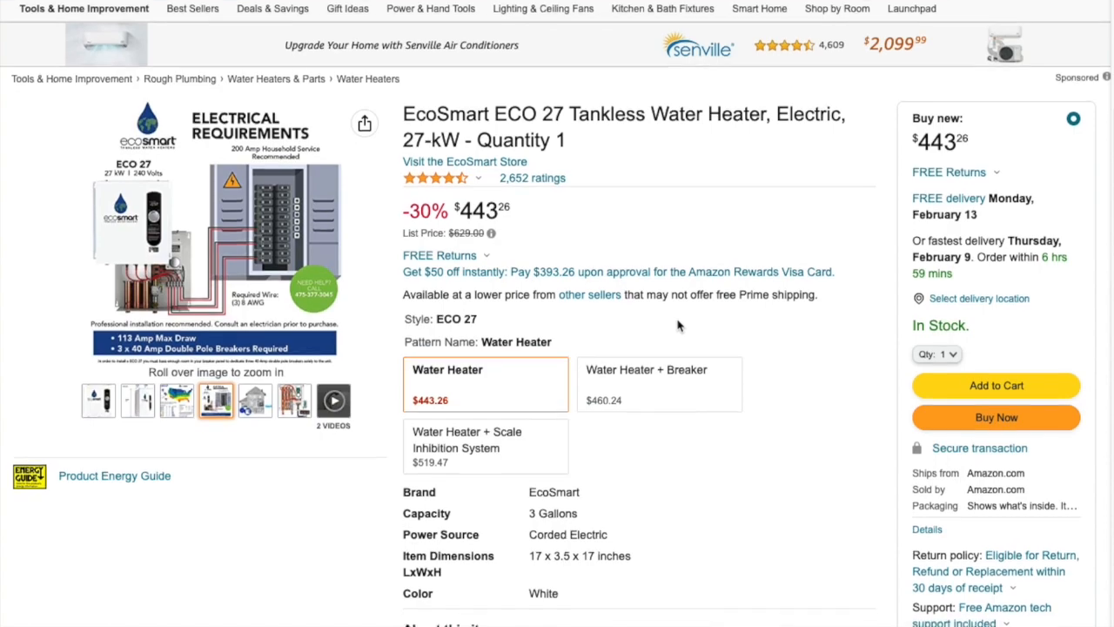
Step: Scroll the EcoSmart ECO 27 listing down to the ECO model specification comparison table
scroll(down, 3)
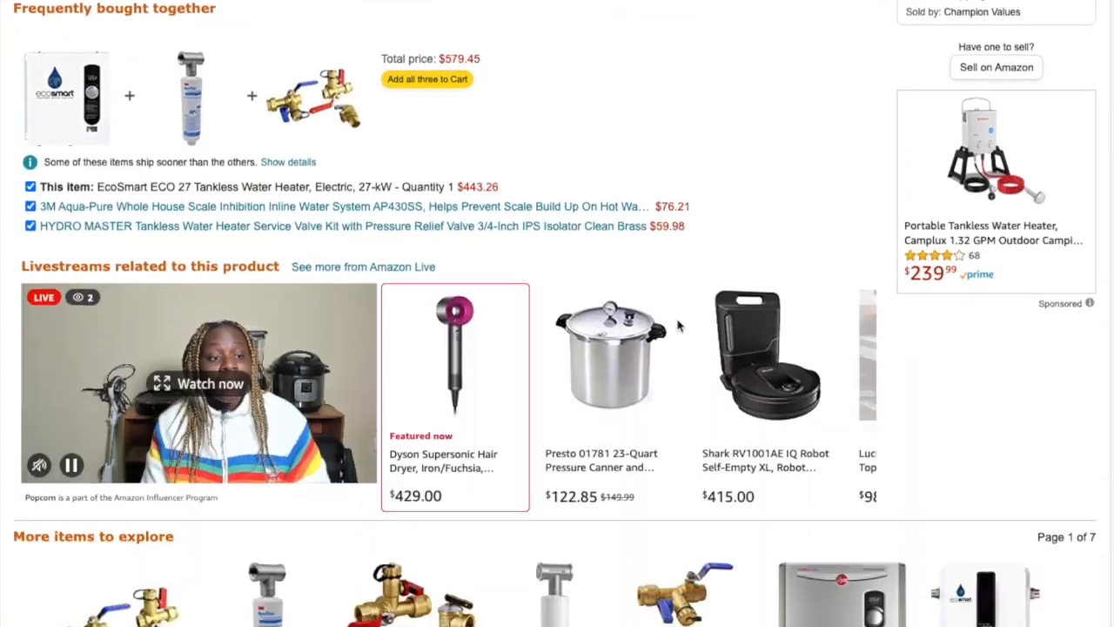
scroll(down, 3)
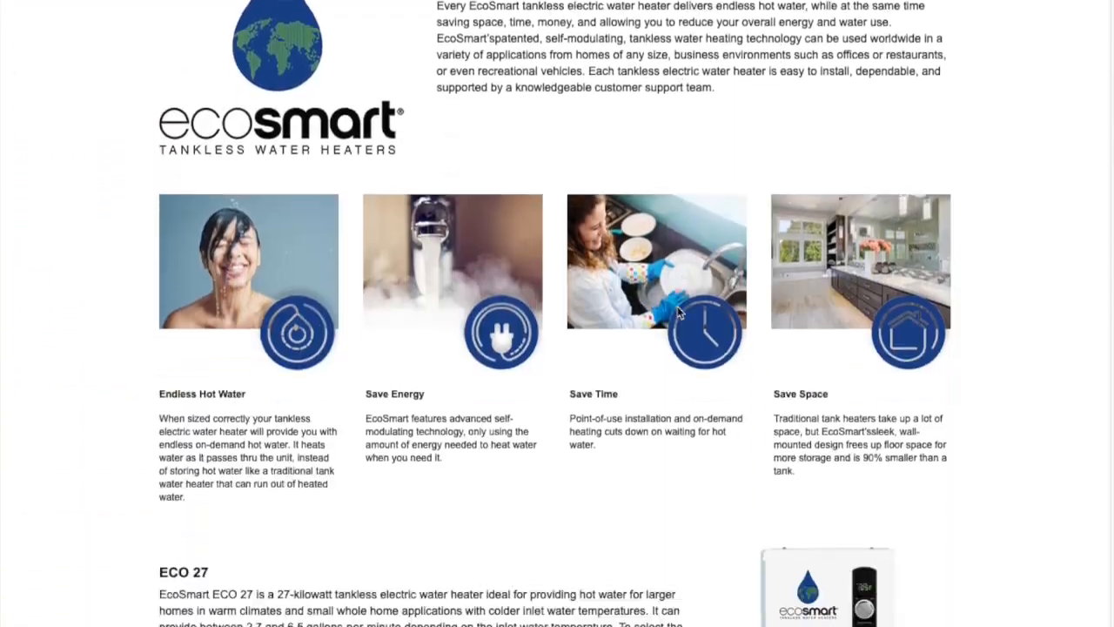
scroll(down, 3)
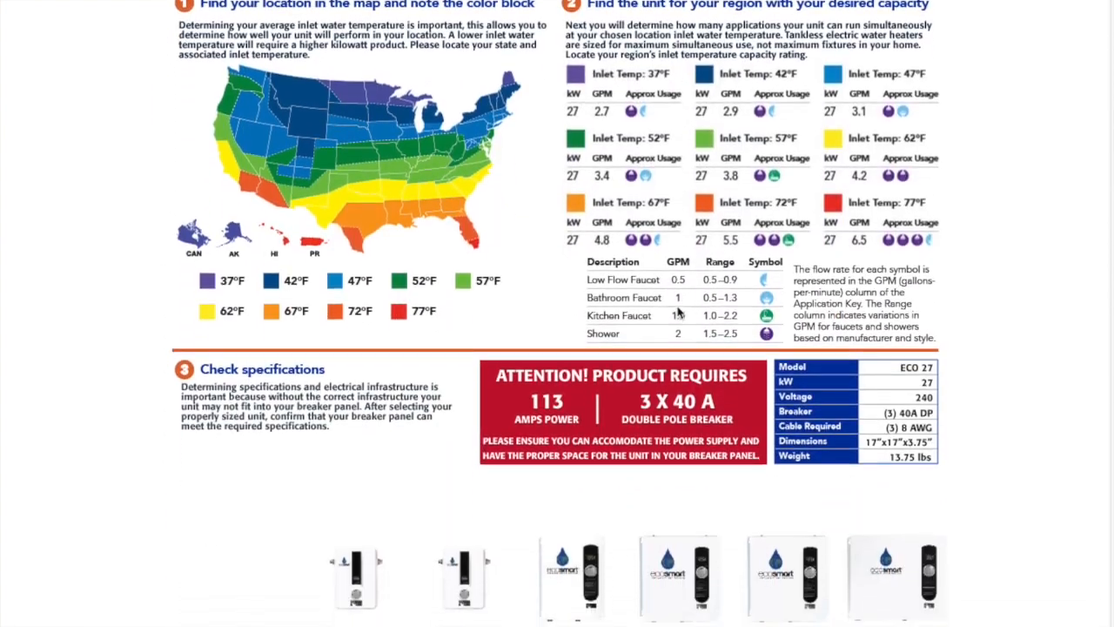
scroll(down, 3)
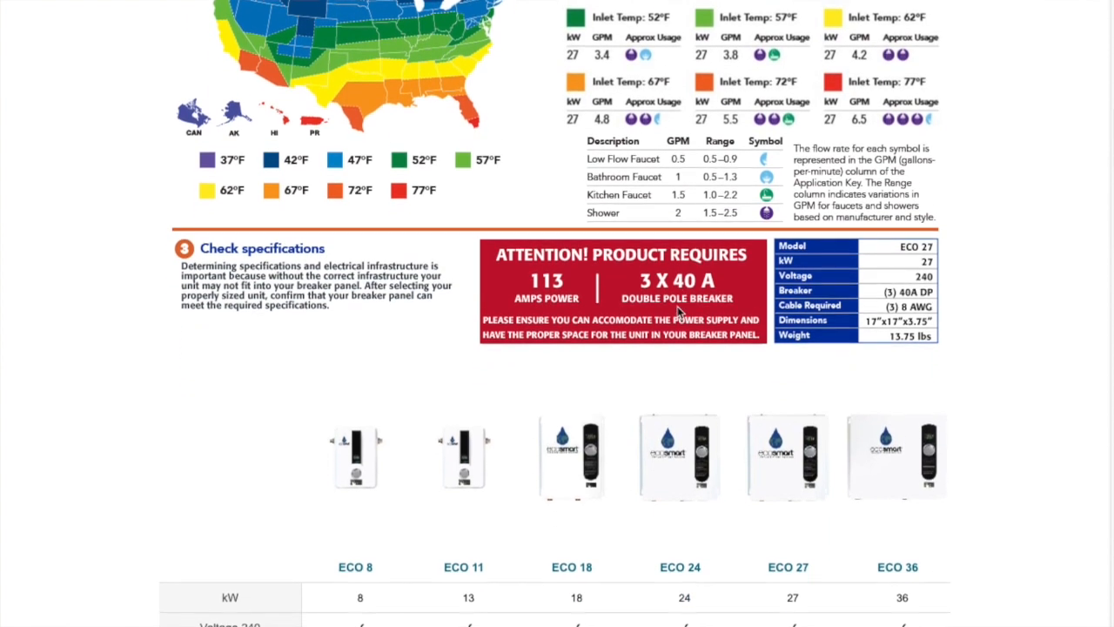
scroll(down, 3)
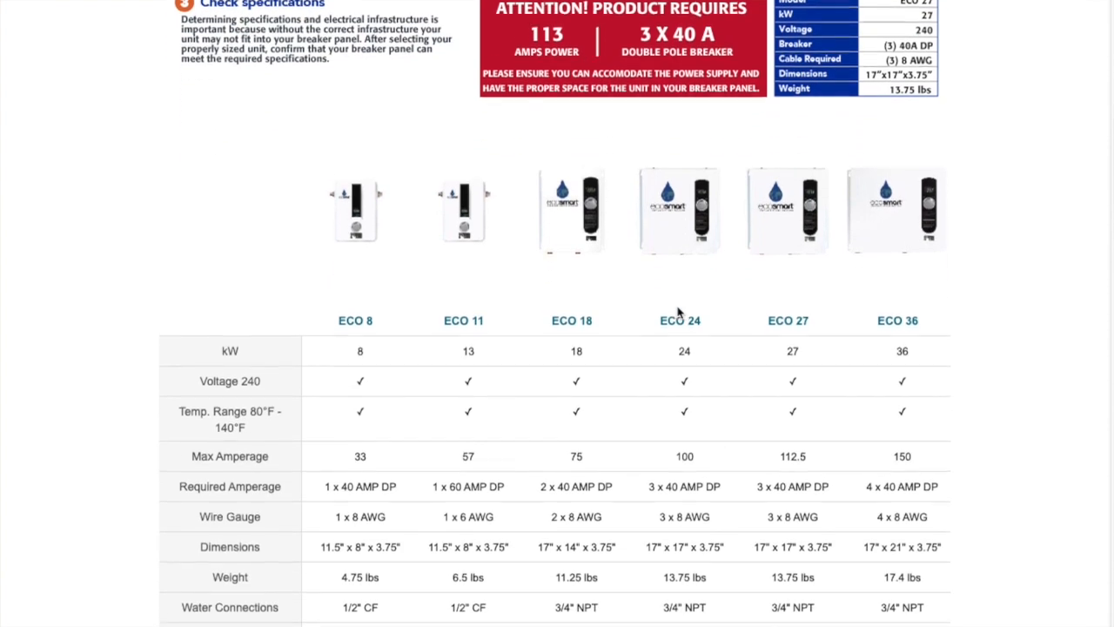
scroll(down, 3)
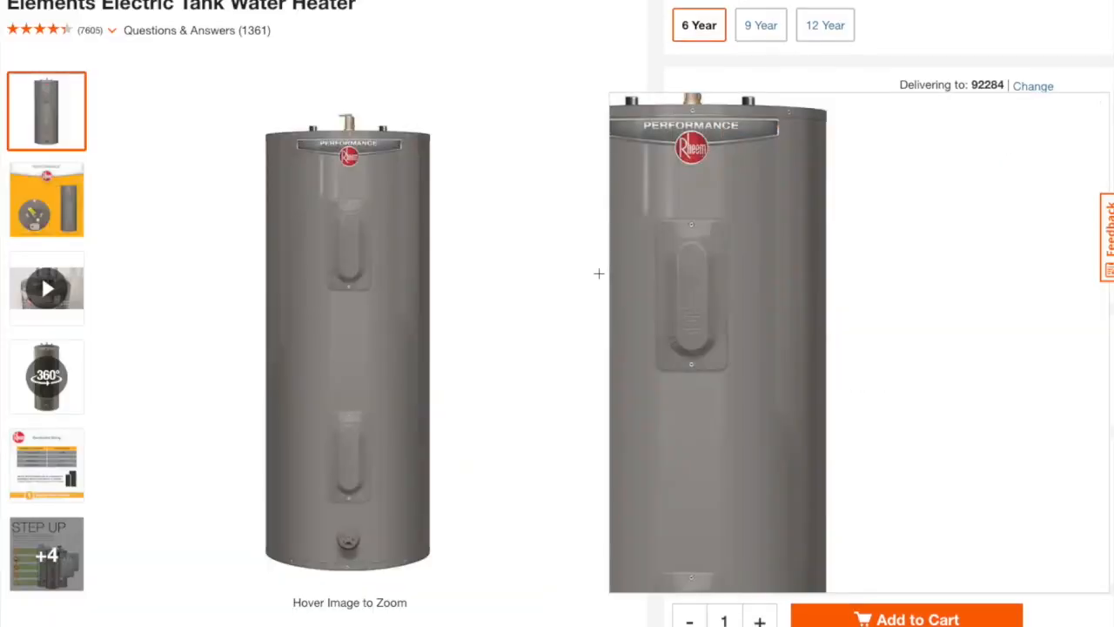
Step: Reach the Rheem ProTerra Product Details and open its Energy Guide from Additional Resources
scroll(down, 3)
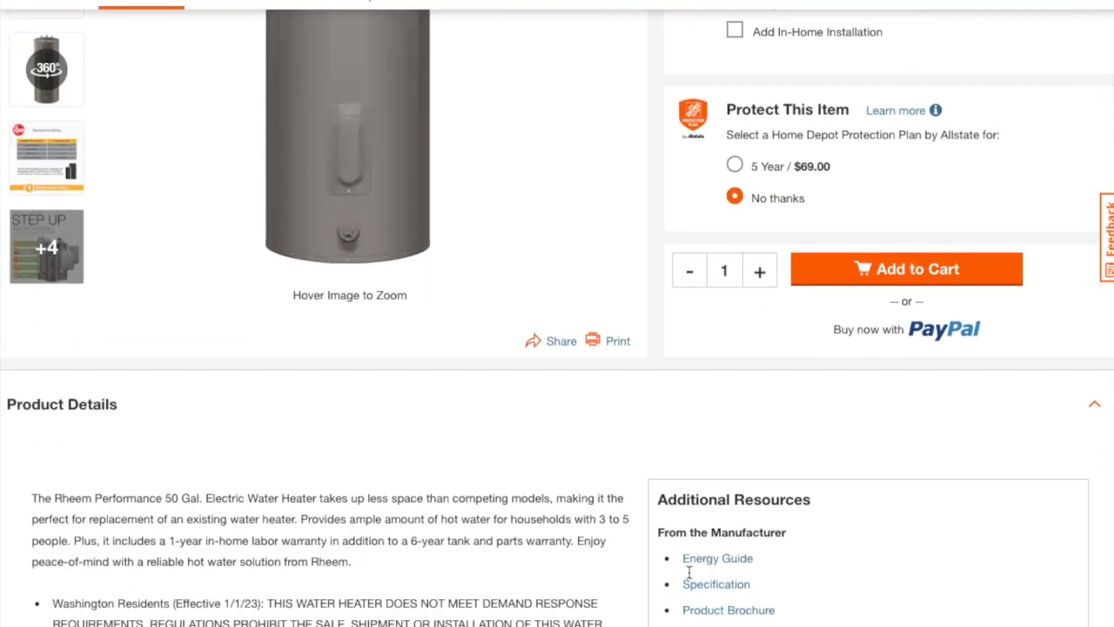
click(717, 558)
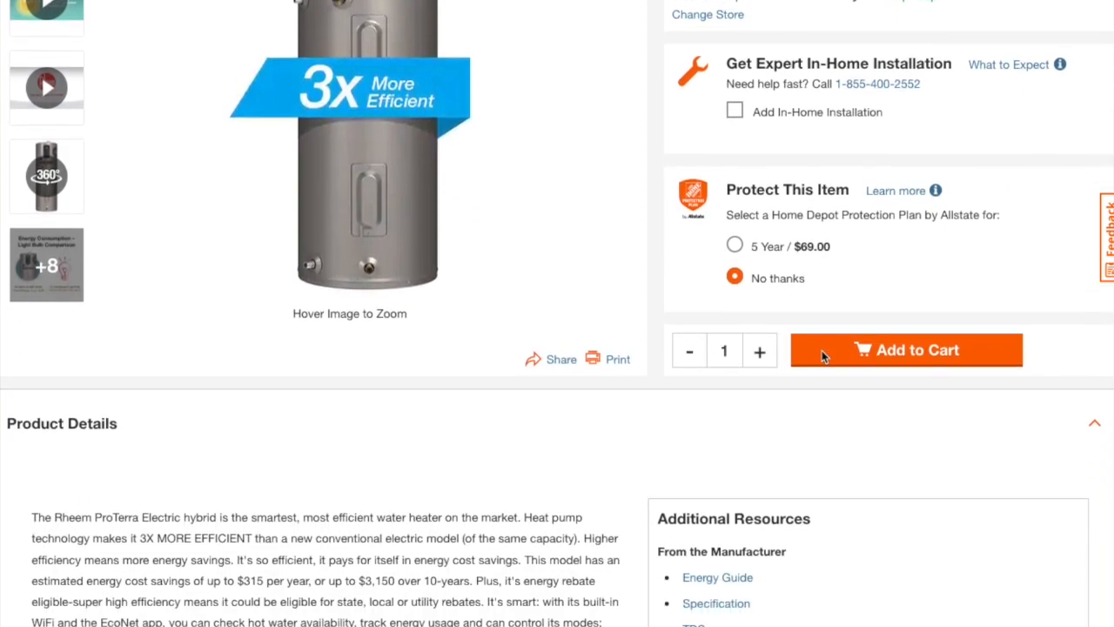
scroll(down, 3)
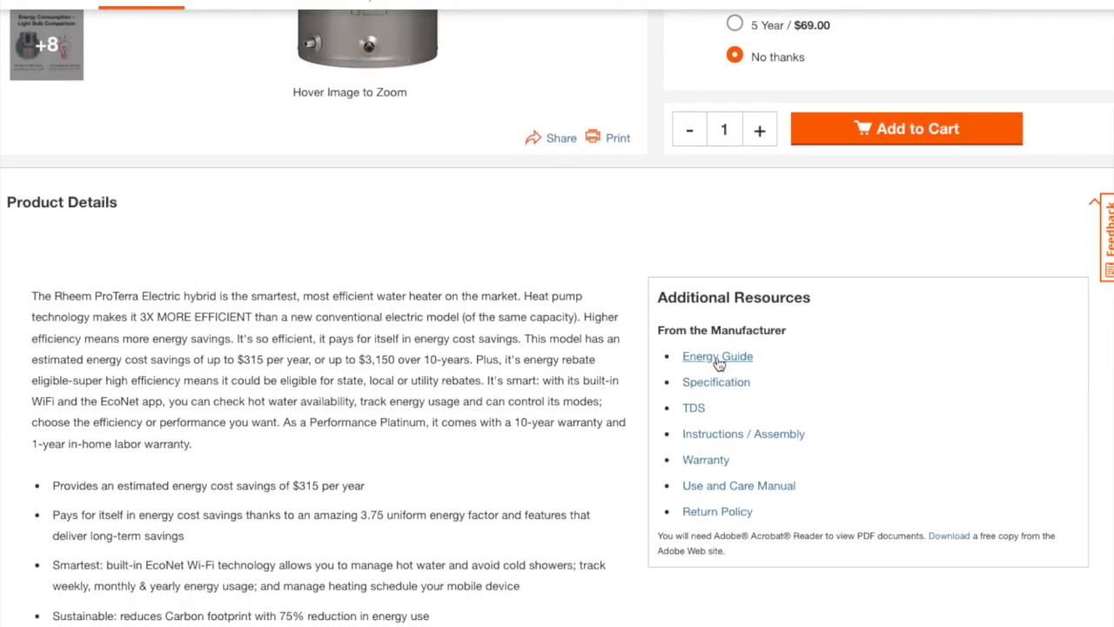
Step: Open the Energy Guide, then the EcoSmart ECO 27 energy guide showing $289 yearly cost
click(717, 355)
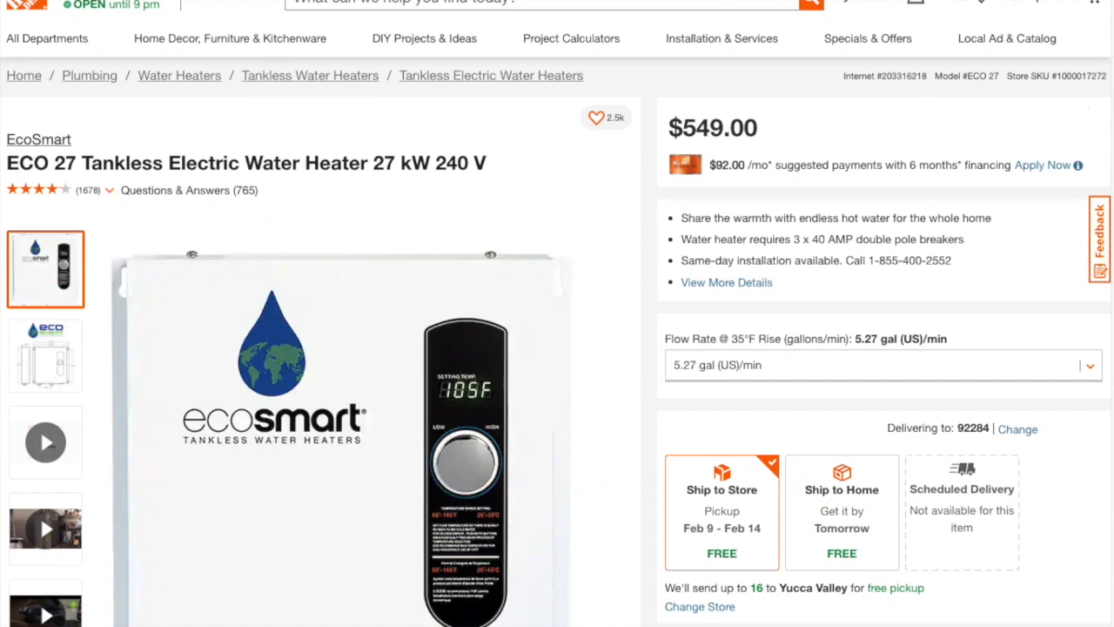
scroll(down, 3)
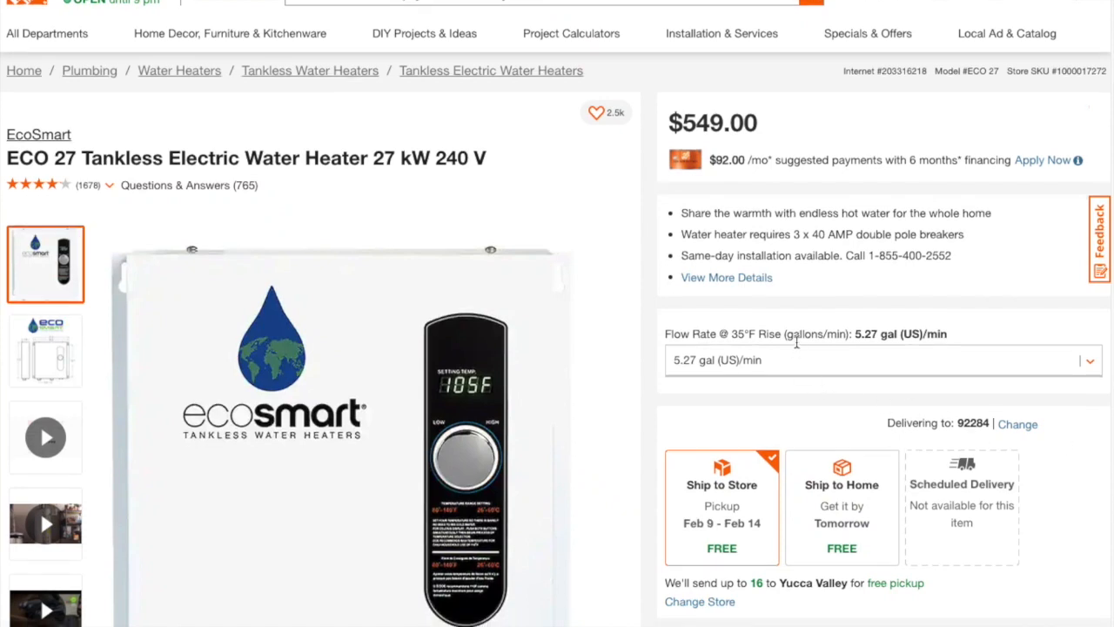
scroll(down, 3)
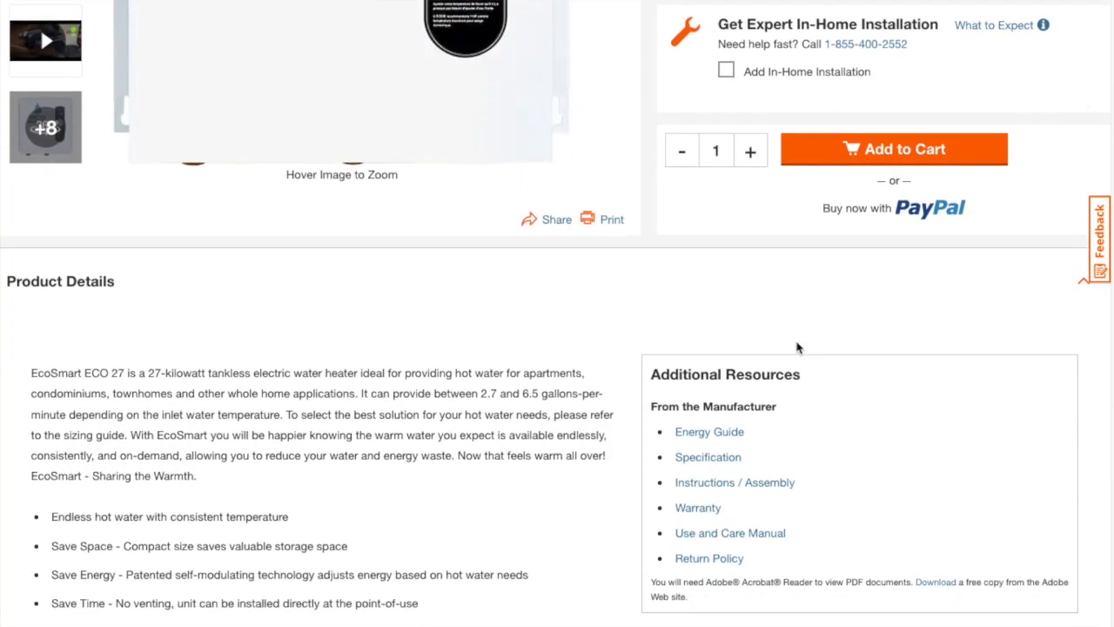
click(710, 432)
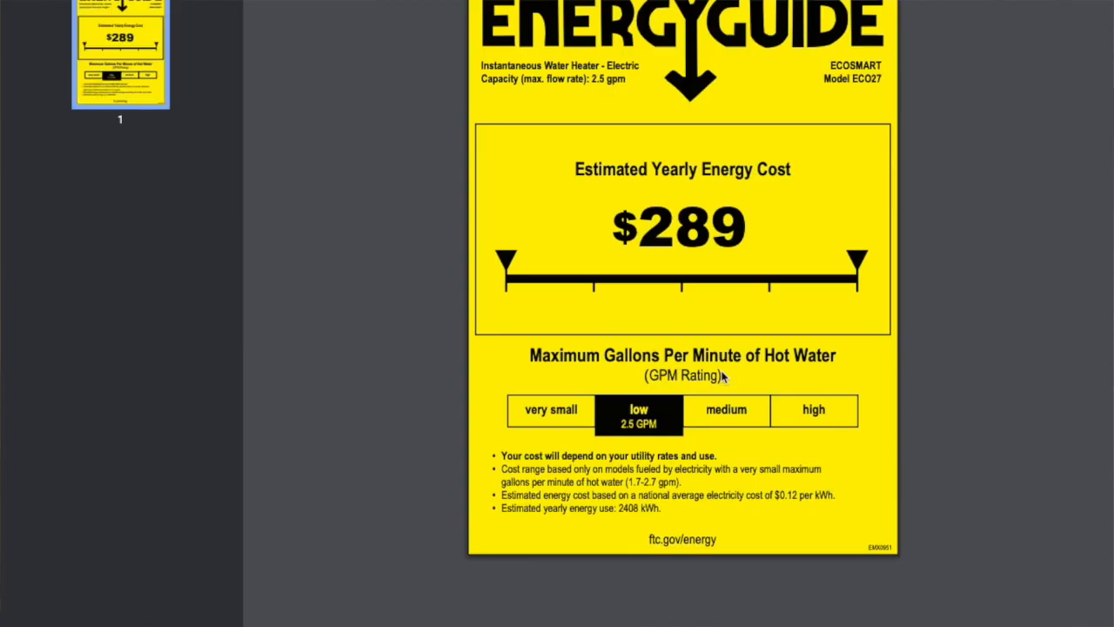
mouse_move(940, 365)
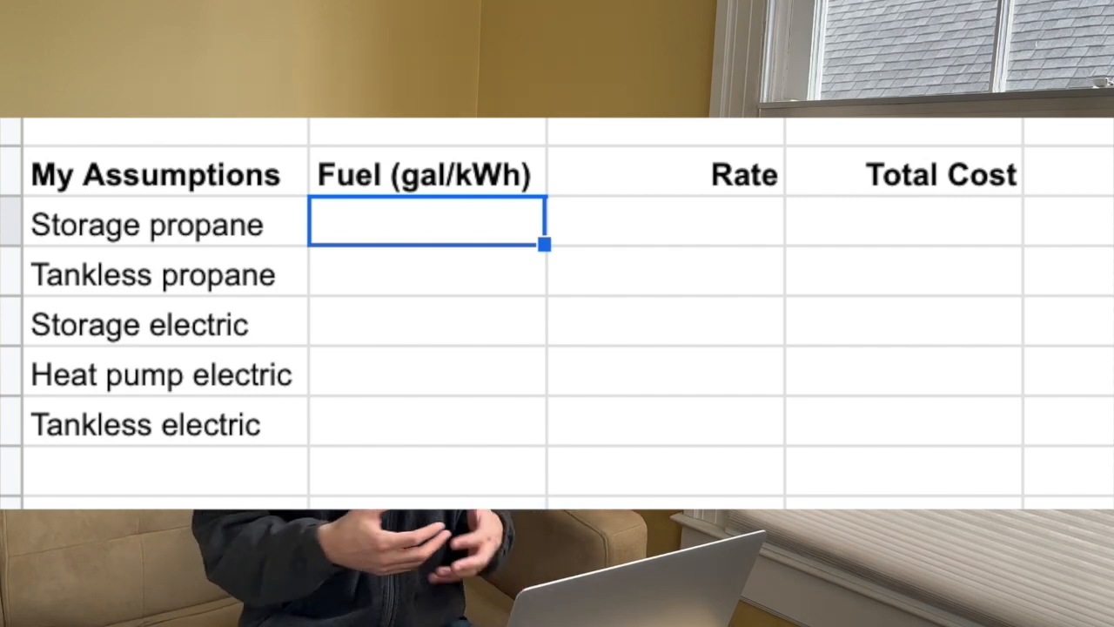
Step: Enter Storage propane fuel 250 at $3.35 and total it to $837.50
text(250)
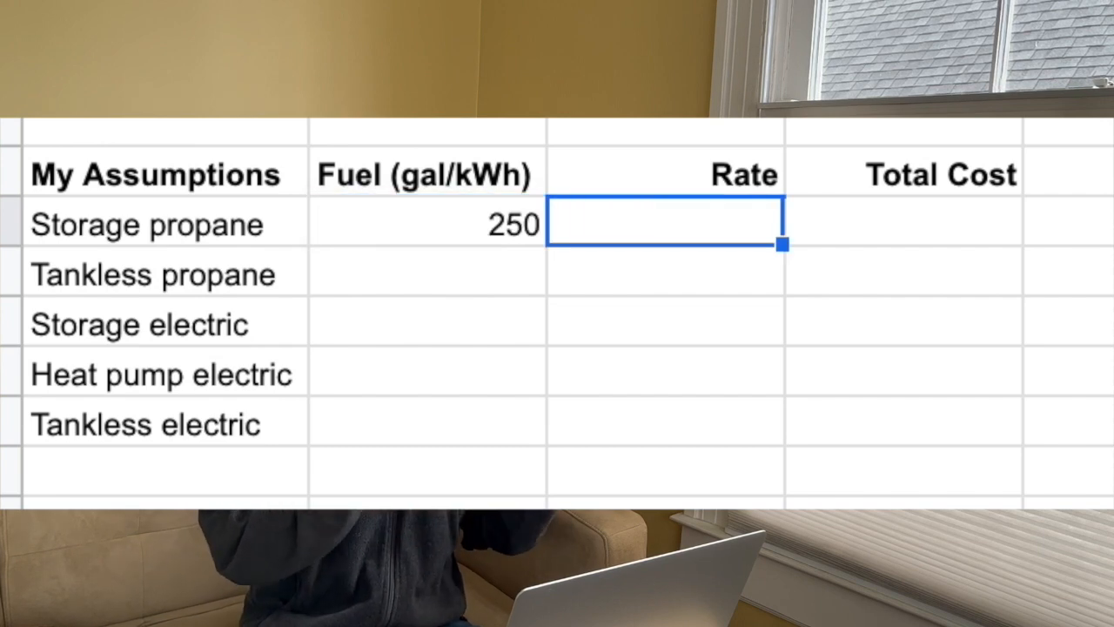
text($3.35)
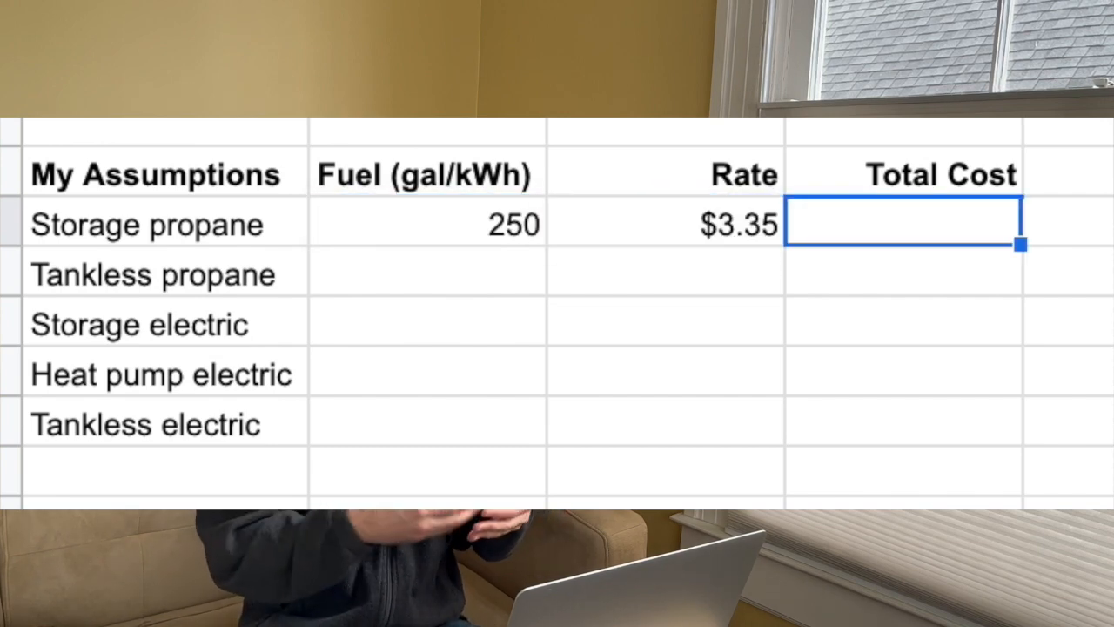
text(=)
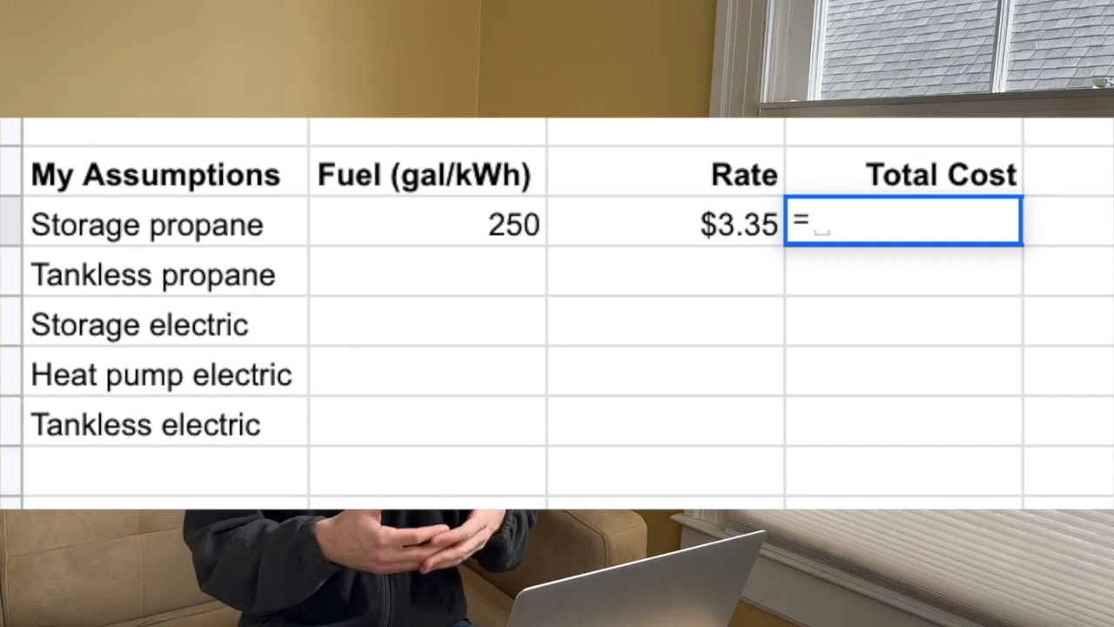
key(Enter)
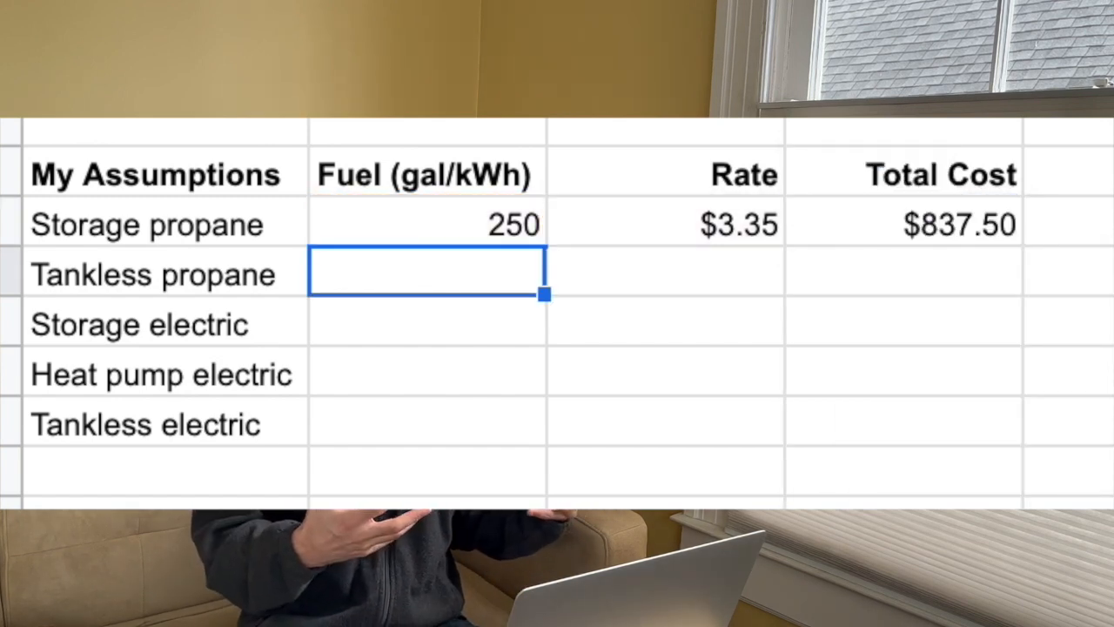
Step: Set Tankless propane fuel =B8*0.65 at $3.35 and total =B9*C9 giving $544.38
text(=)
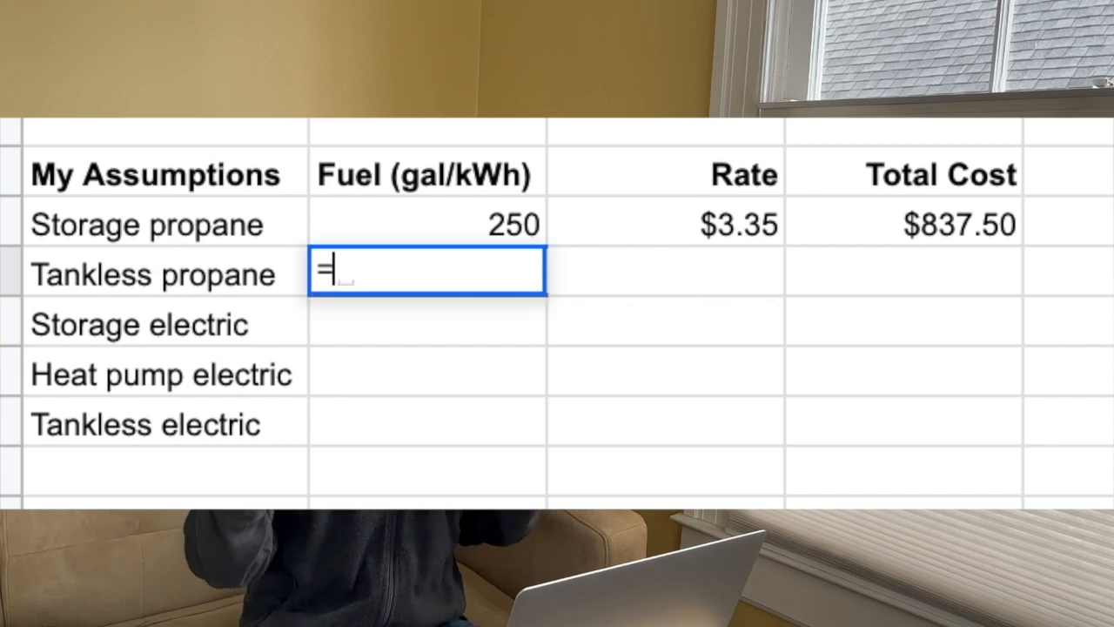
text(B8*)
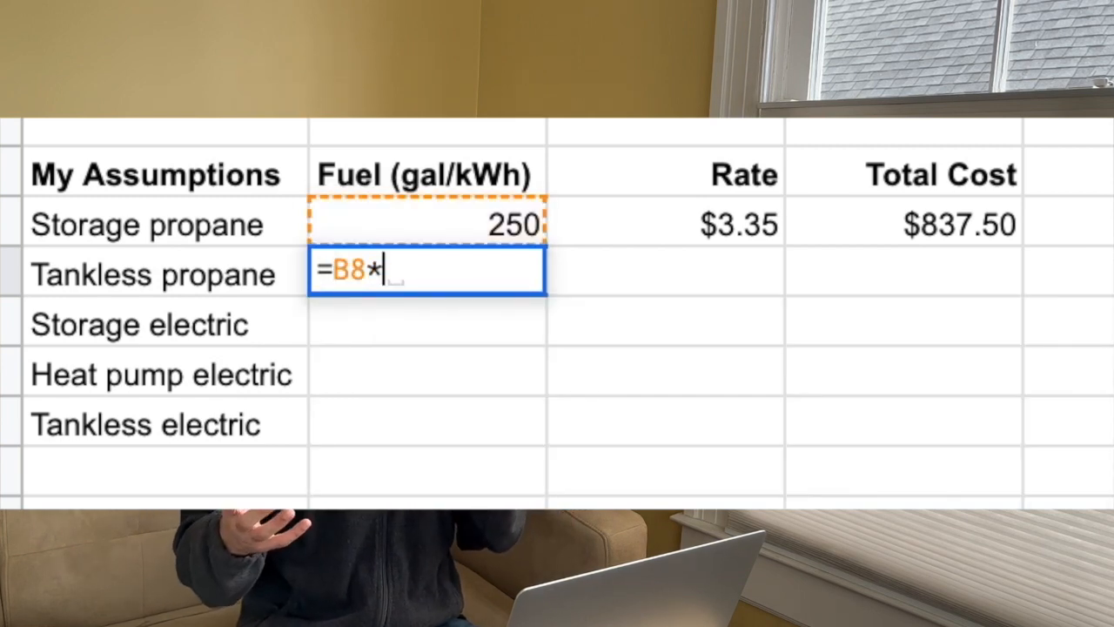
text(0.65)
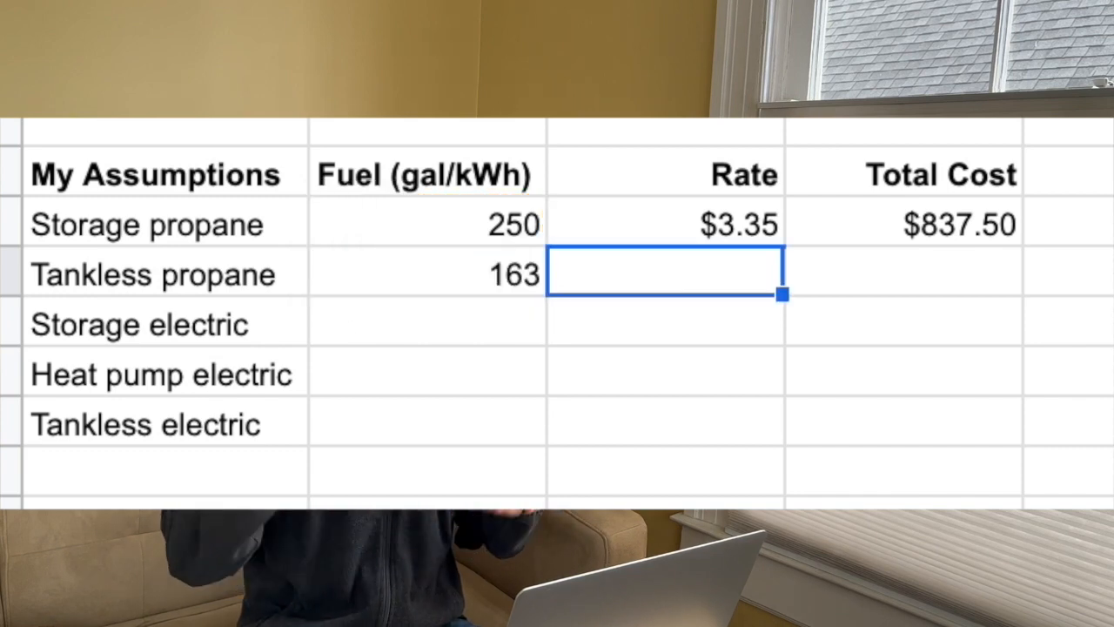
text($3.35)
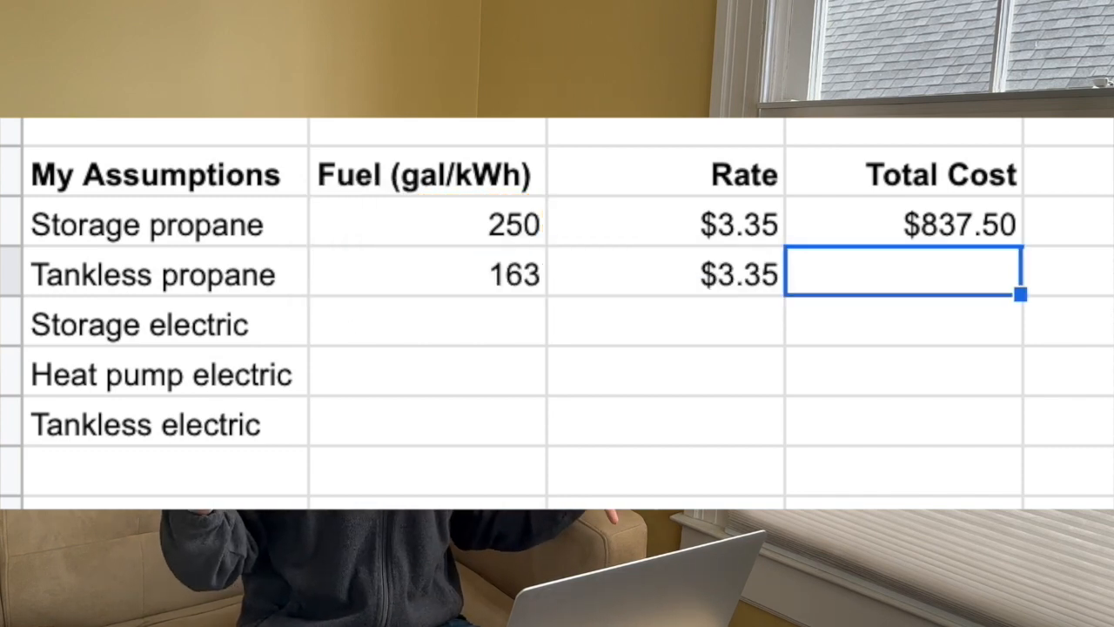
text(=B9*C9)
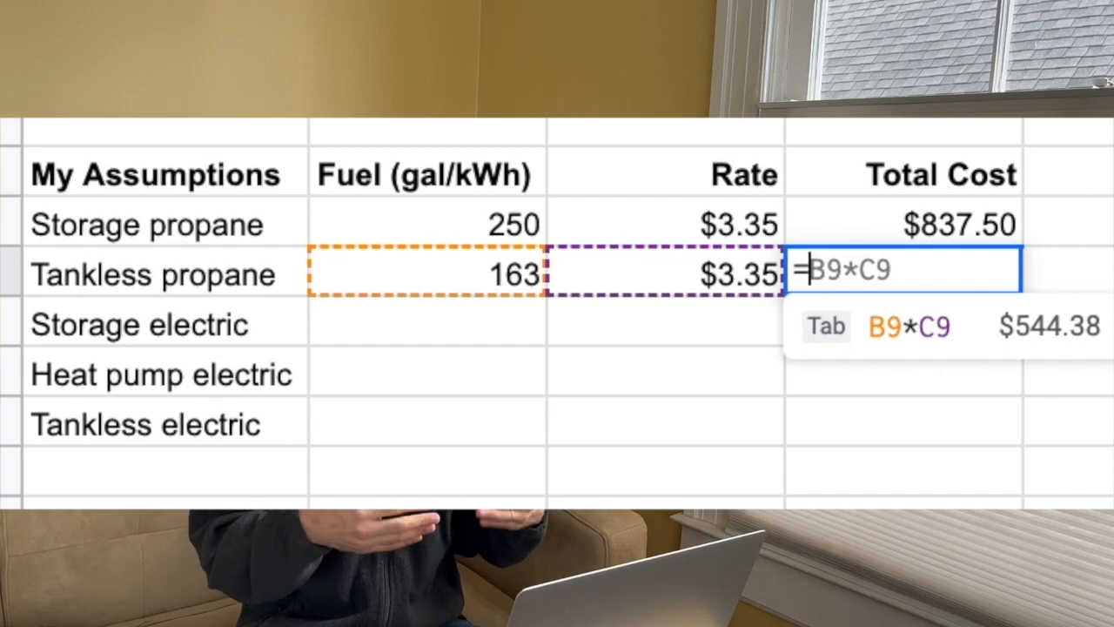
key(Enter)
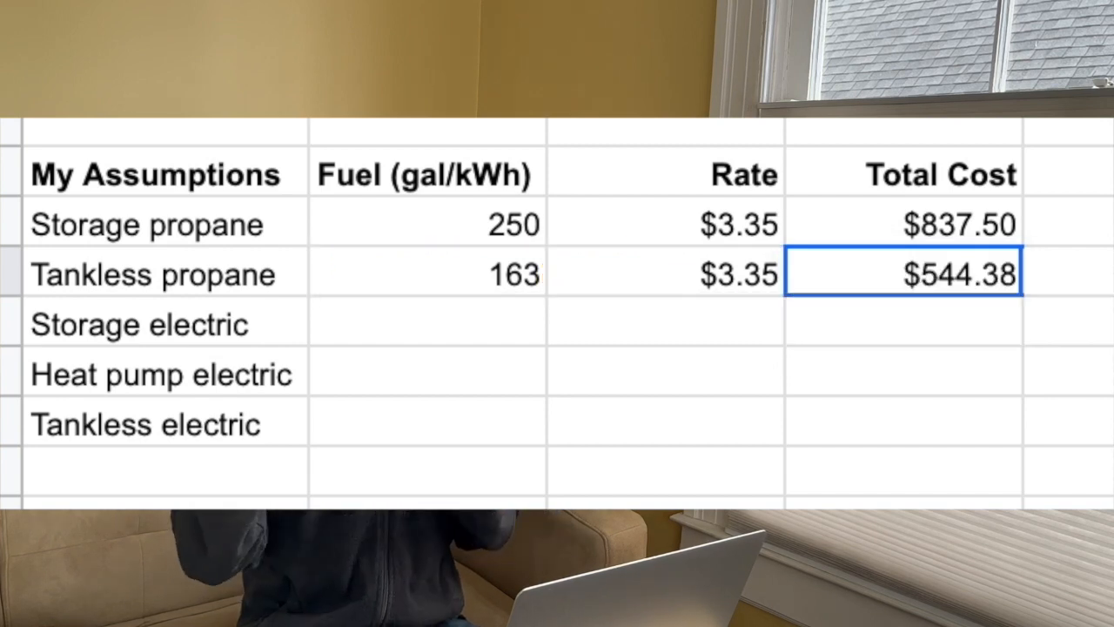
text(5)
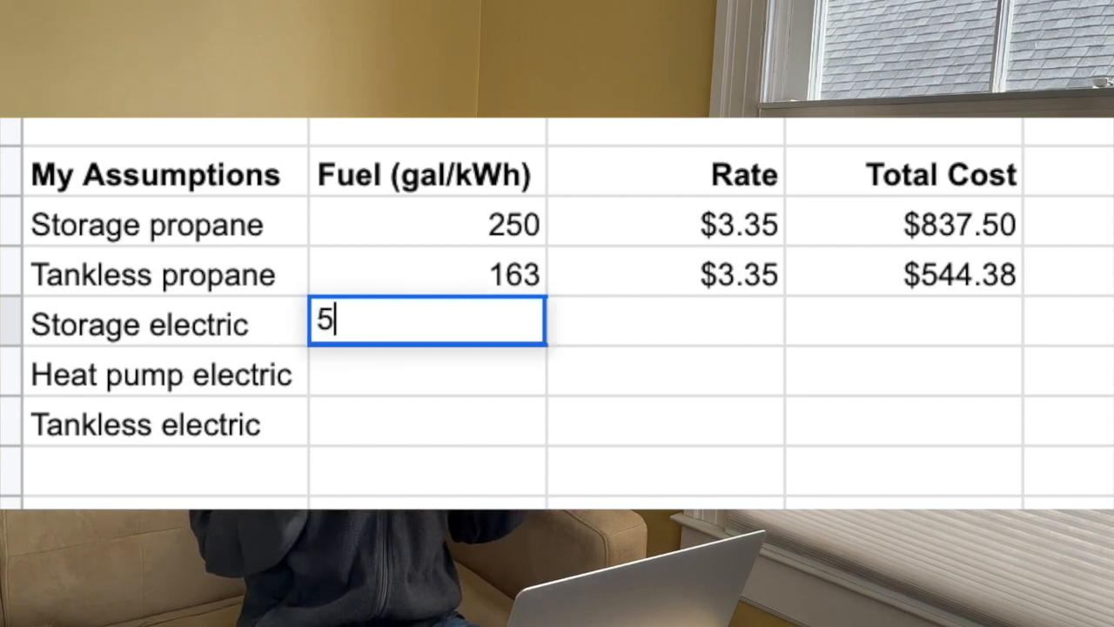
Step: Enter Storage electric 5840 kWh and Heat pump 2000 kWh at $0.35, totaling $2,044.00 and $700.00
text(840)
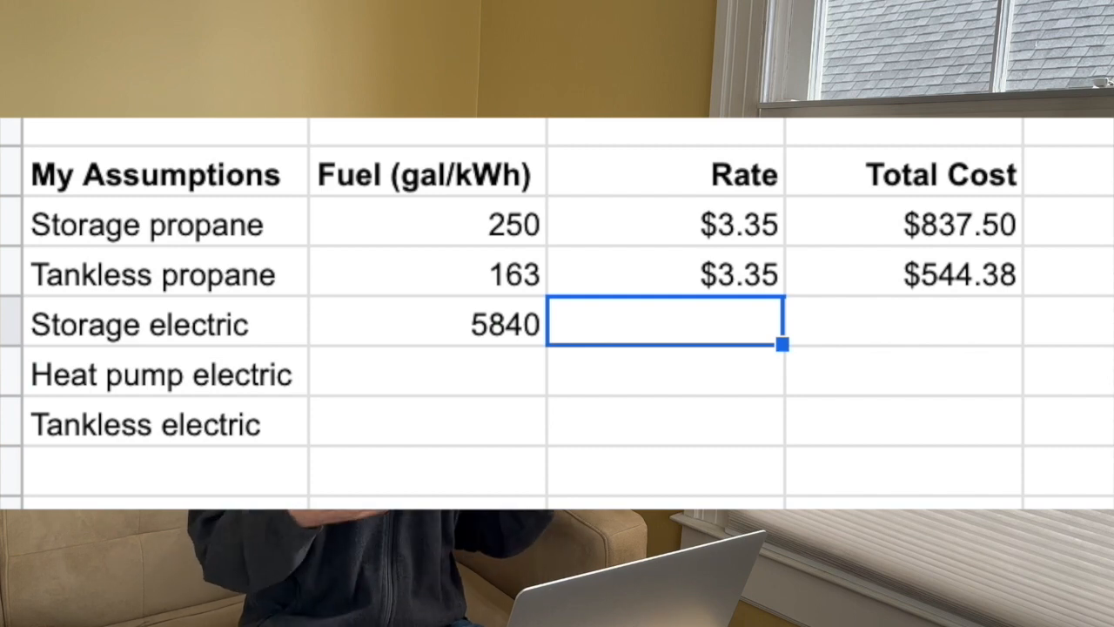
text(0)
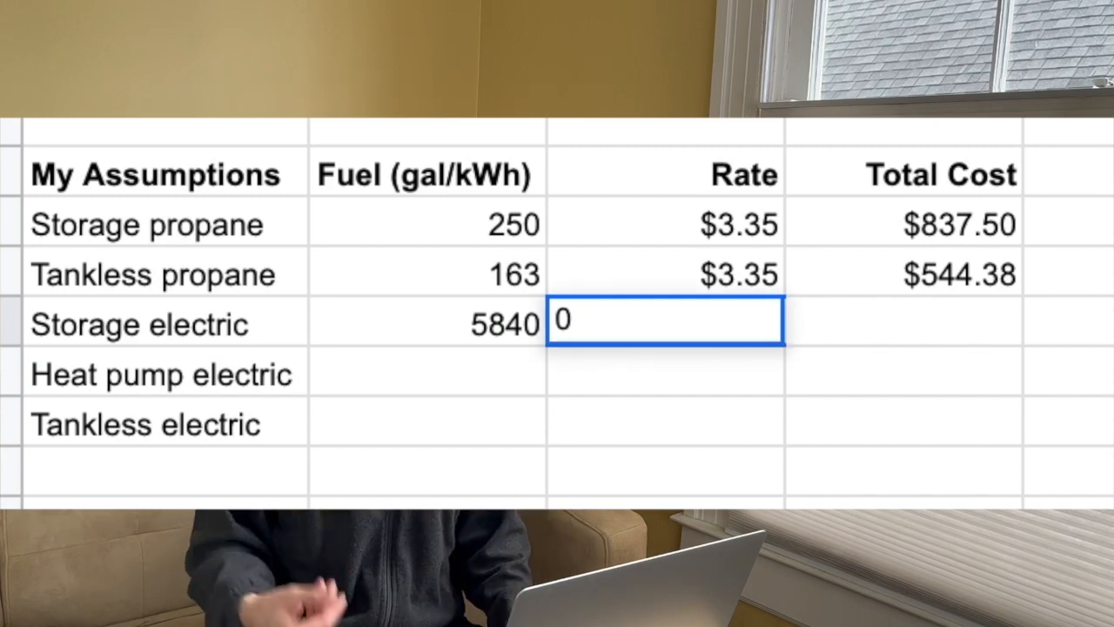
text(0.35)
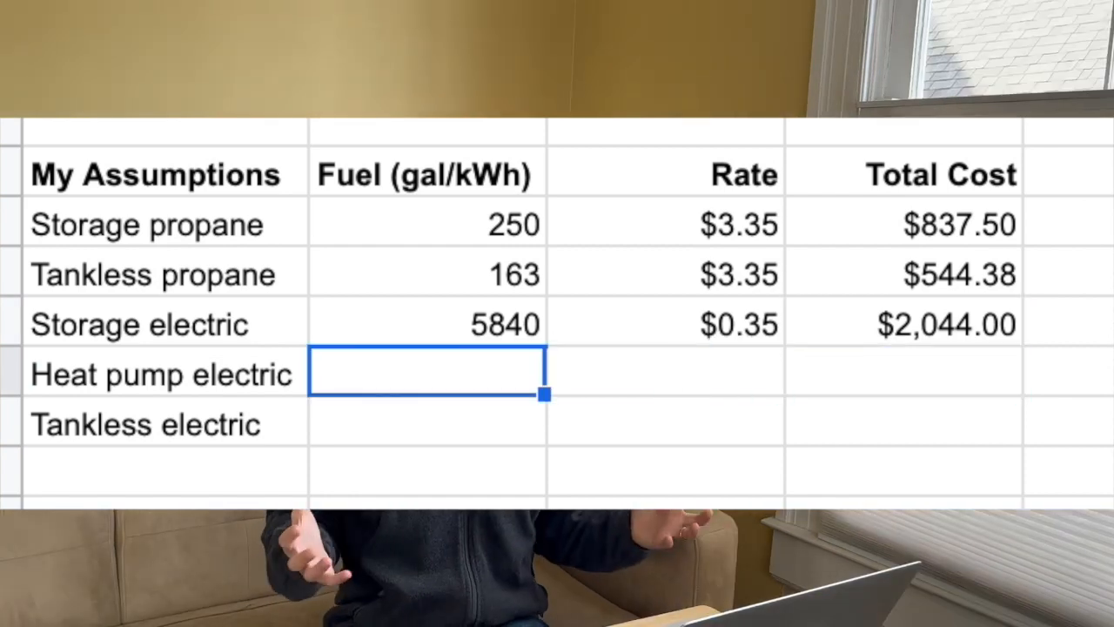
text(=)
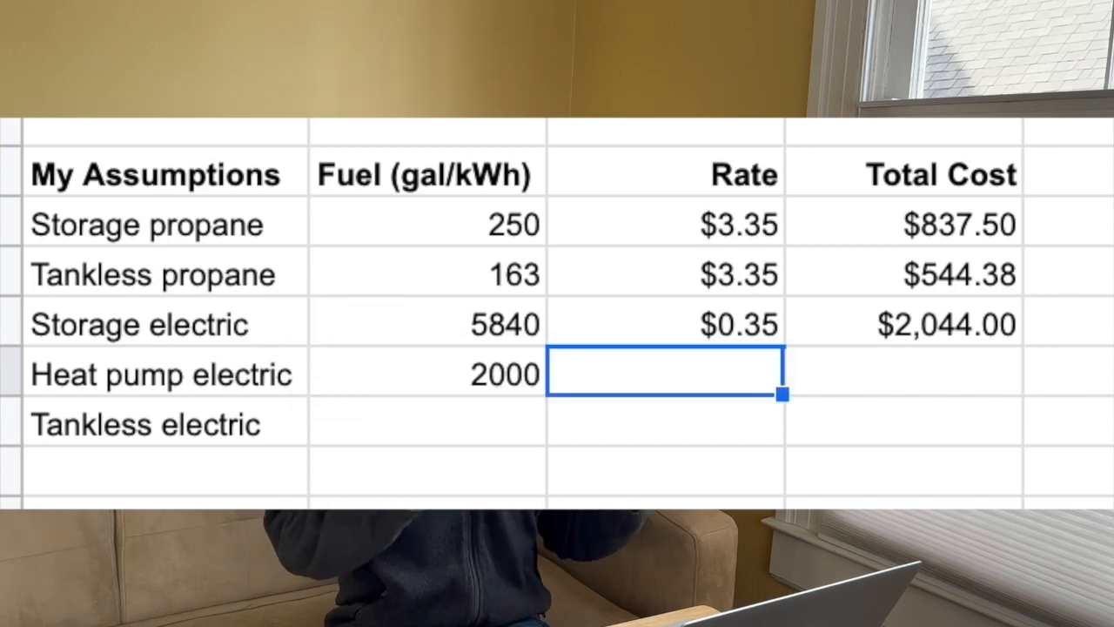
text(0.35)
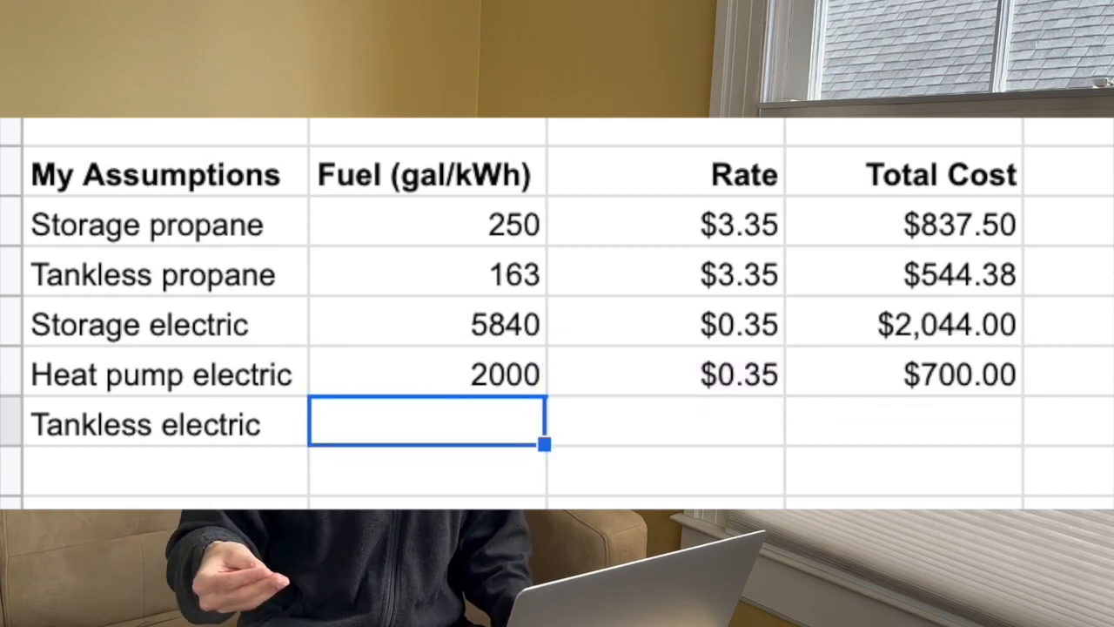
Step: Set Tankless electric fuel as =B10*0.6 with a 0.35 rate
text(=)
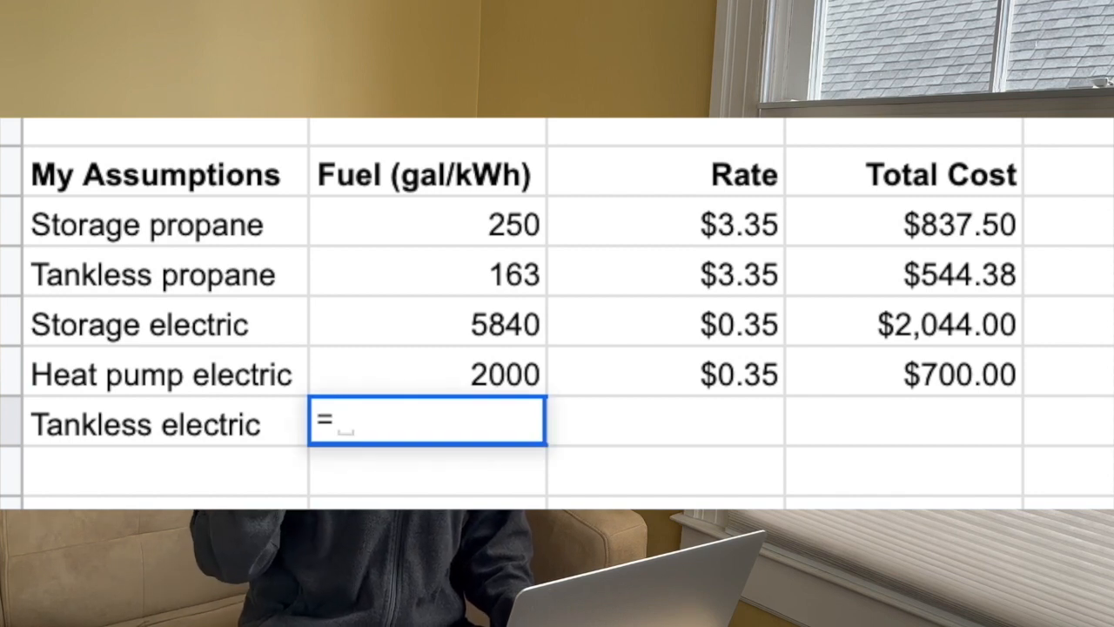
text(B10*0.6)
click(665, 421)
text(0.35)
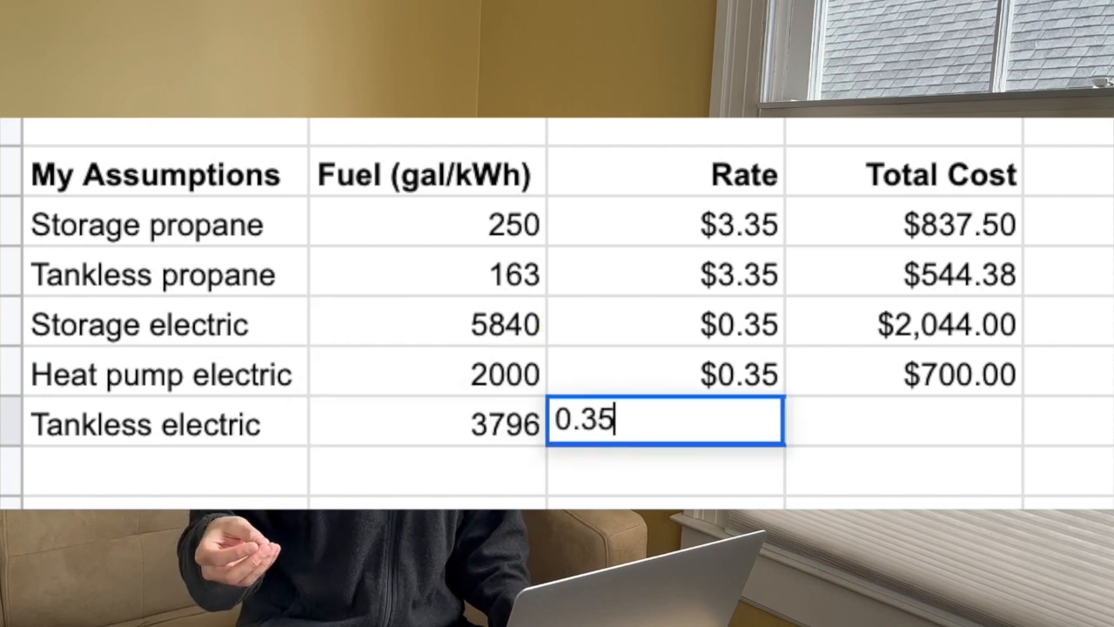
key(Tab)
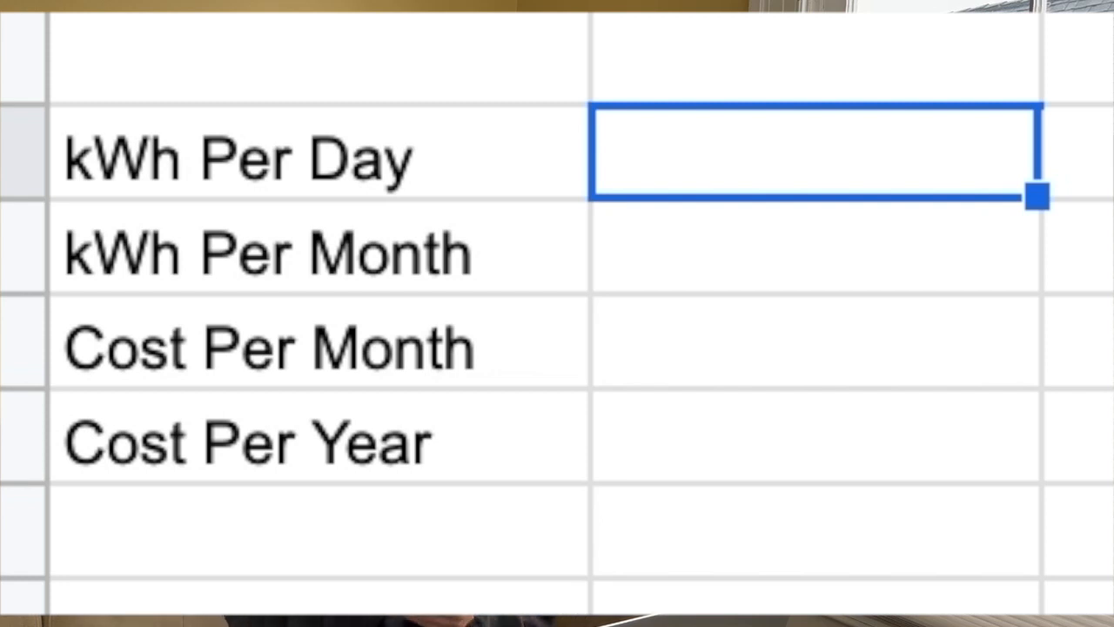
Step: Record standby energy 1.5 kWh/day, 45 kWh/month, cost 18 per month and 216 per year
text(1.5)
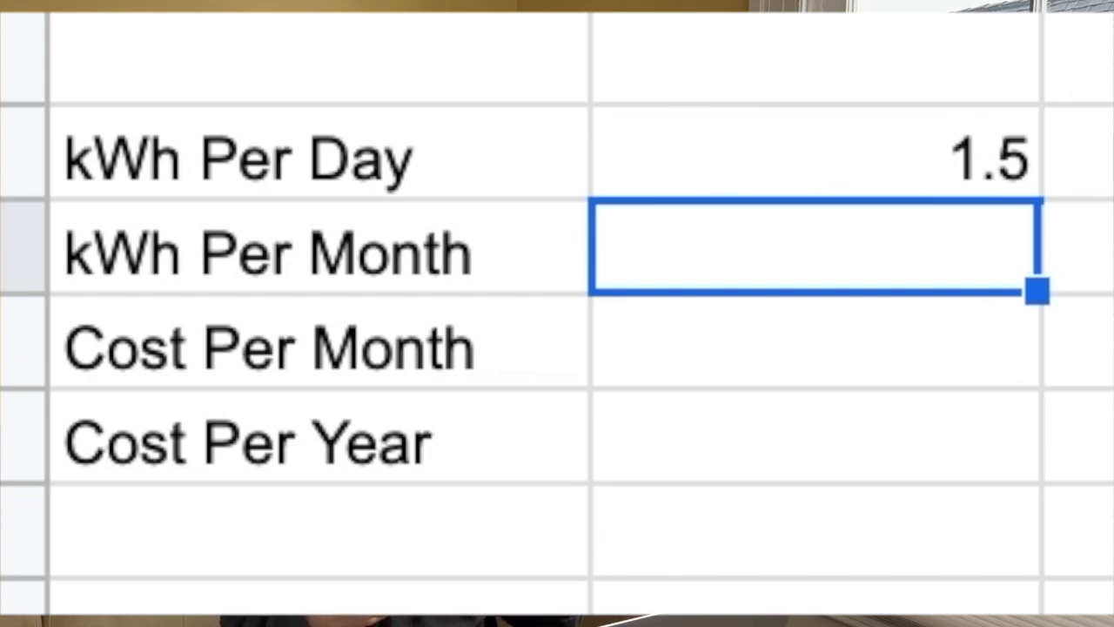
text(45)
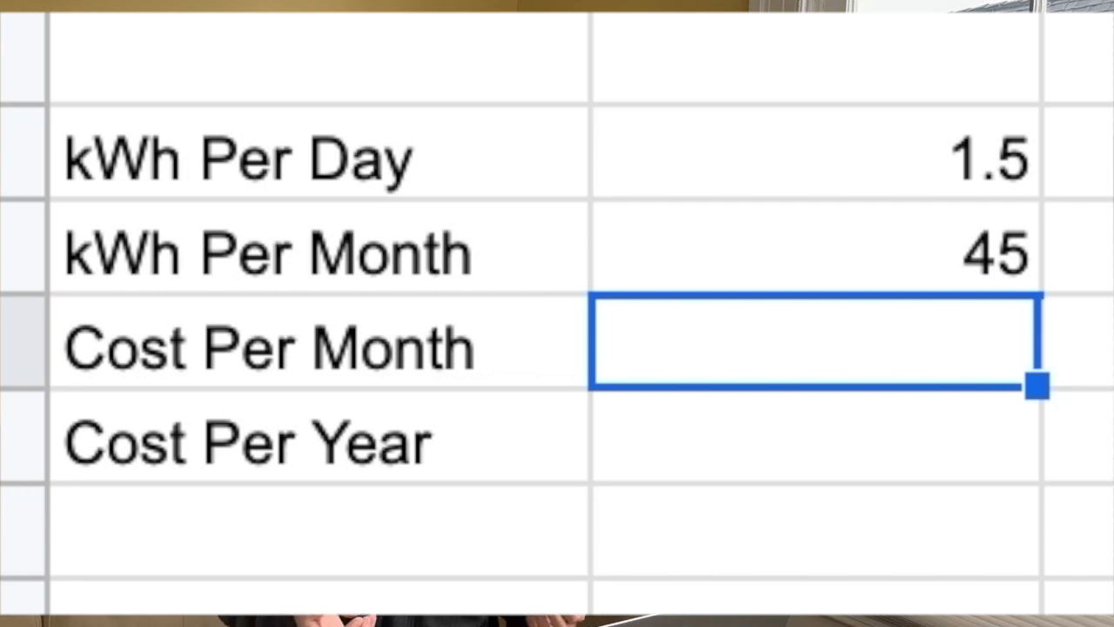
text(18)
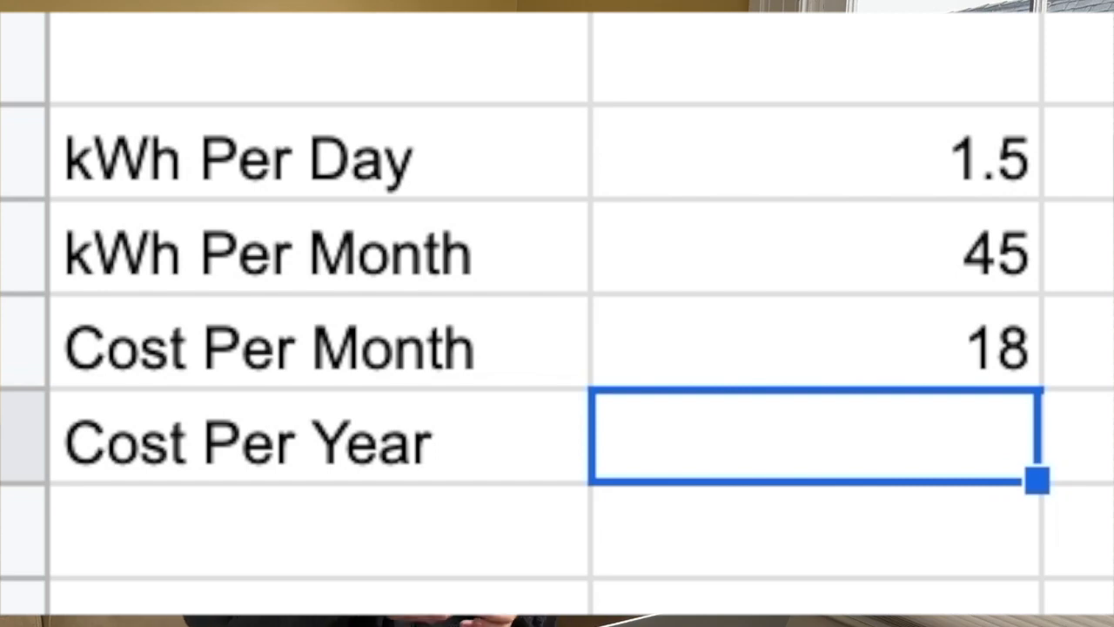
text(216)
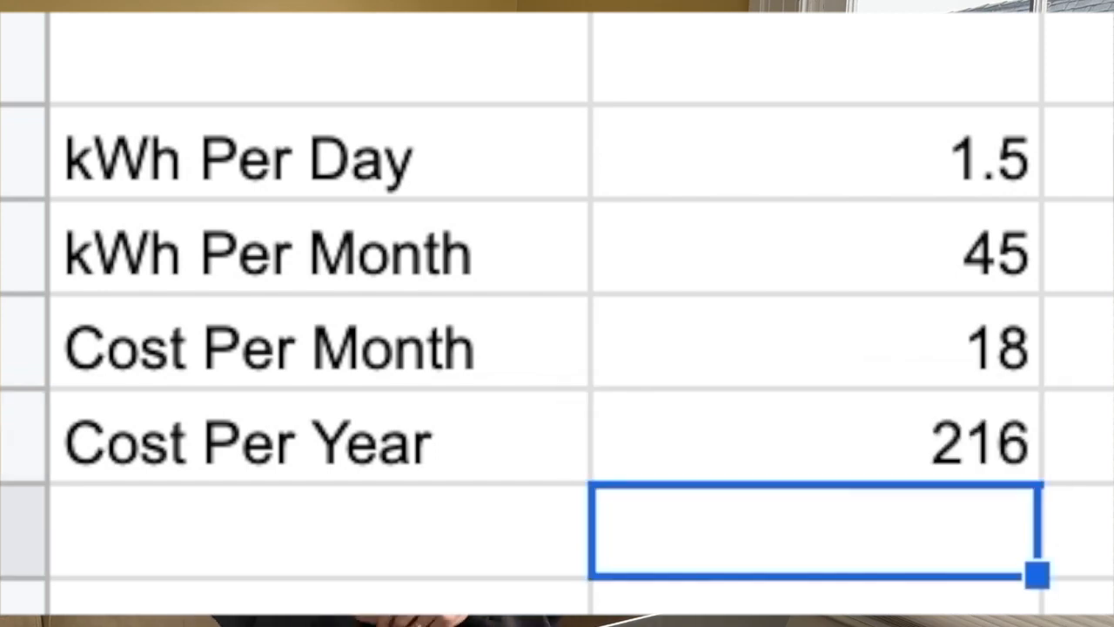